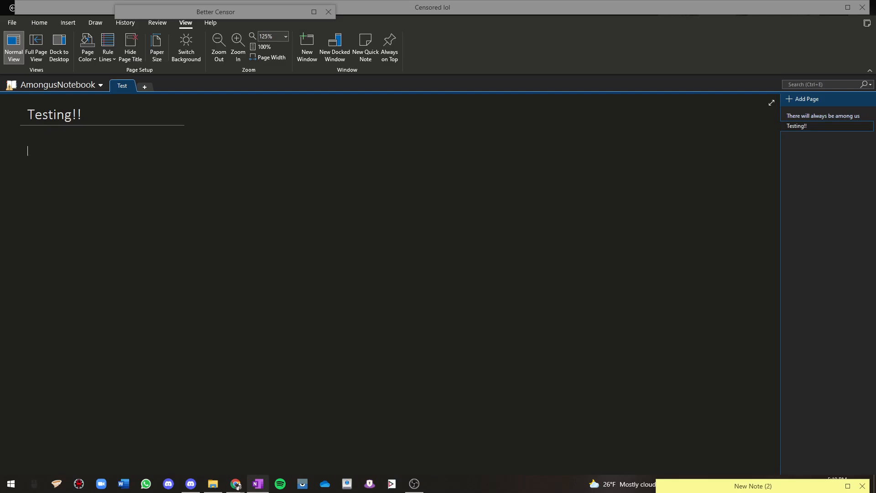
# Step: Fill the Testing!! page with random sample text and paste a block of text into a note
pyautogui.write('aewjf')
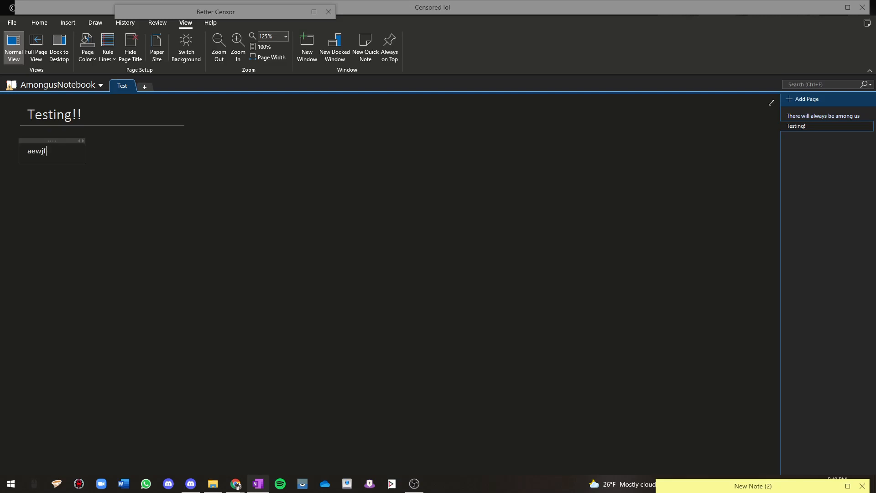
pyautogui.write('lkawejfp awiejfp wejaoifj ewpajfepiwoajf opiweajfpoi')
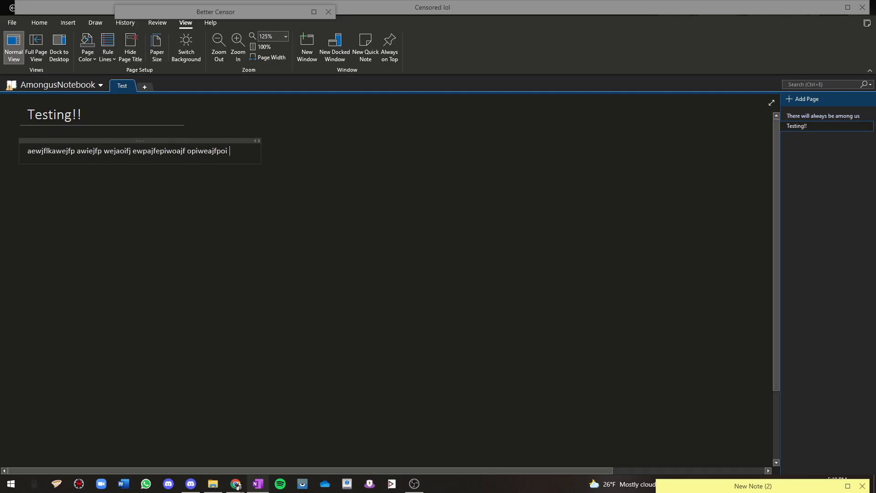
pyautogui.write('ewjaiopfj ewpajf ipoweajf poiewajfp wejai opfjwioeaoejf pwaef')
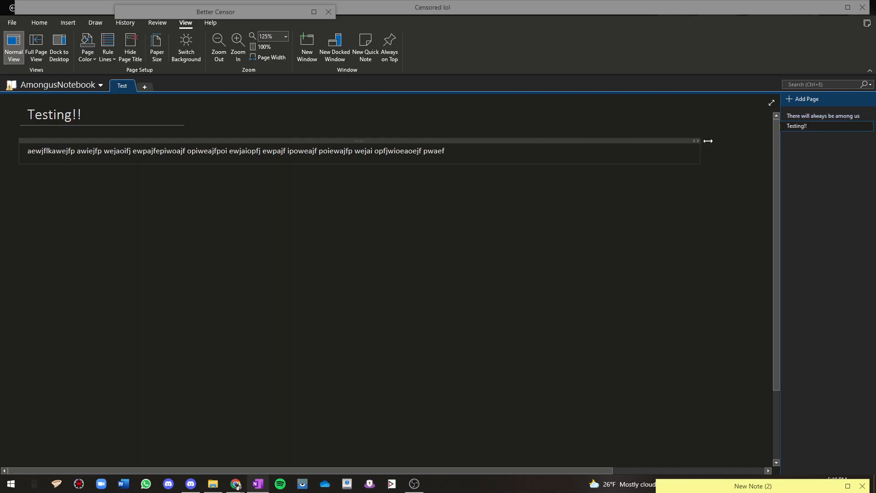
pyautogui.write('afewjafpewoi jfpiawejfiopwaje pfoijewapofj pwoeajfpawejipof')
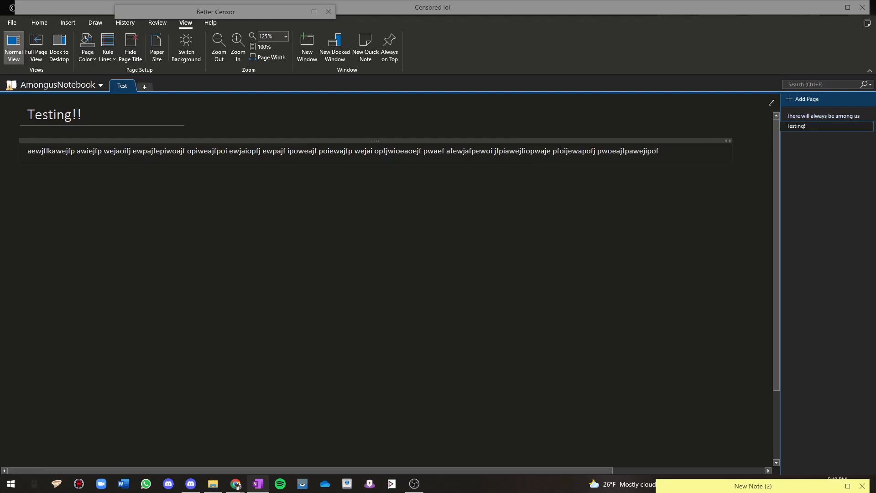
pyautogui.moveTo(659, 143)
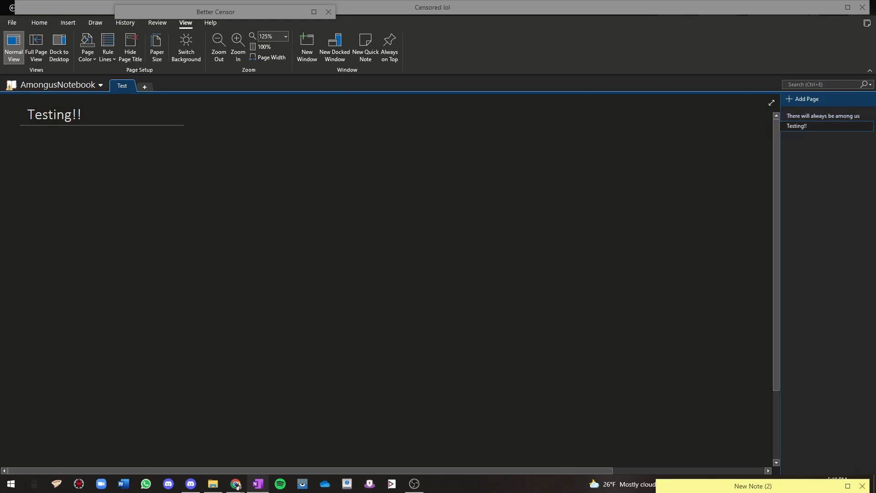
pyautogui.press('ctrl+v')
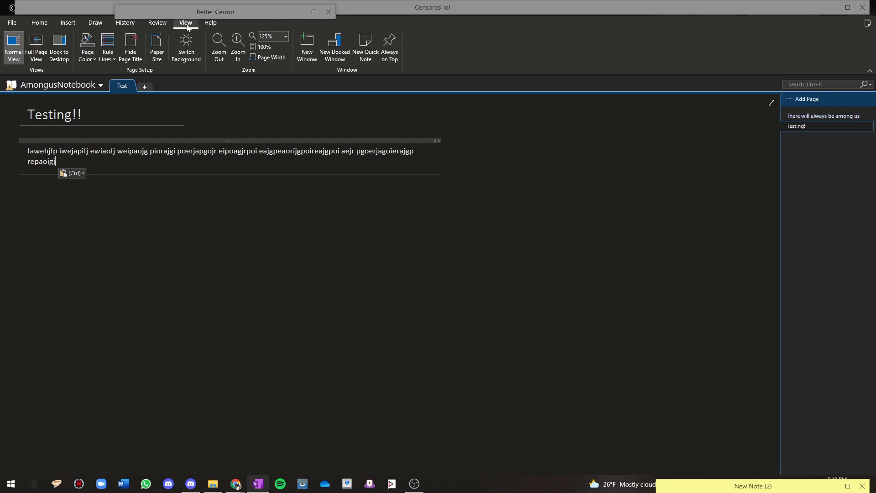
# Step: Raise the page zoom to 150%, then to 200% from the View zoom list
pyautogui.click(285, 36)
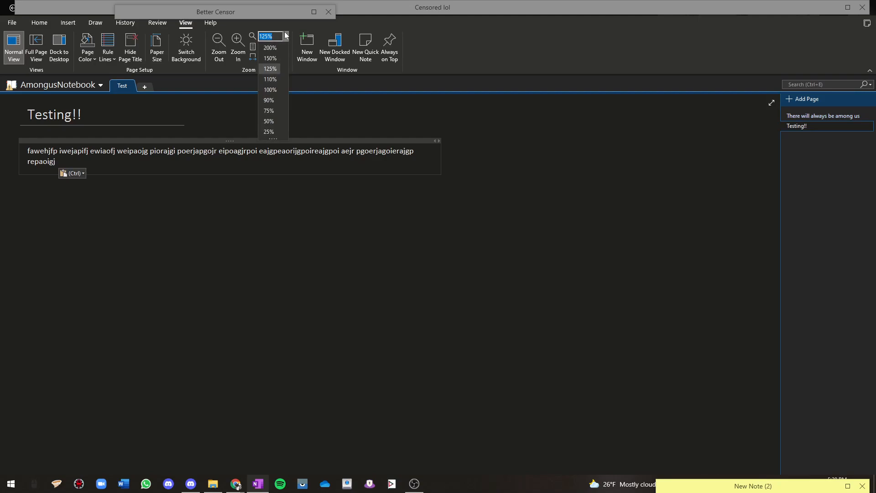
pyautogui.moveTo(271, 58)
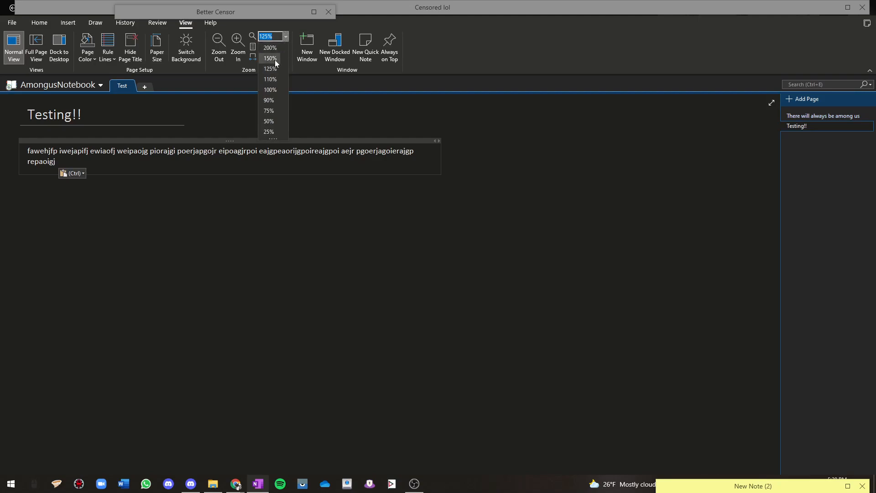
pyautogui.click(270, 58)
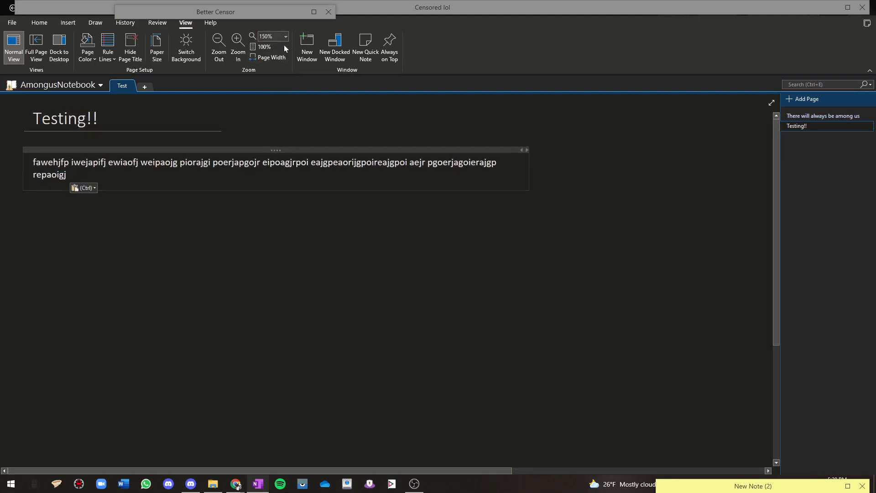
pyautogui.click(285, 36)
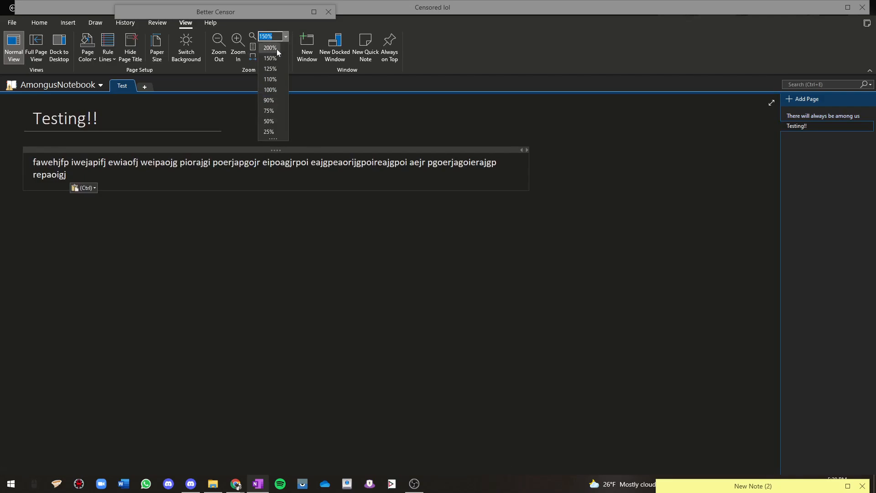
pyautogui.click(270, 47)
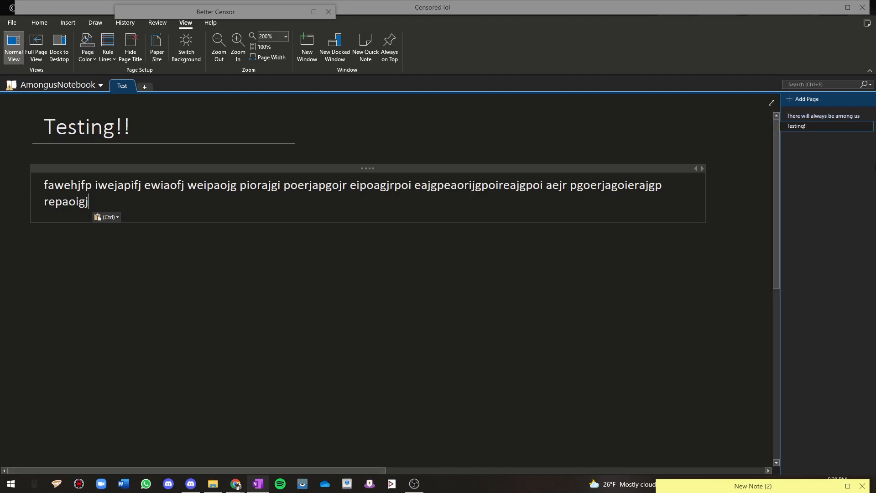
# Step: Add New Section 1 and write a line of random sample text on its untitled page
pyautogui.click(193, 87)
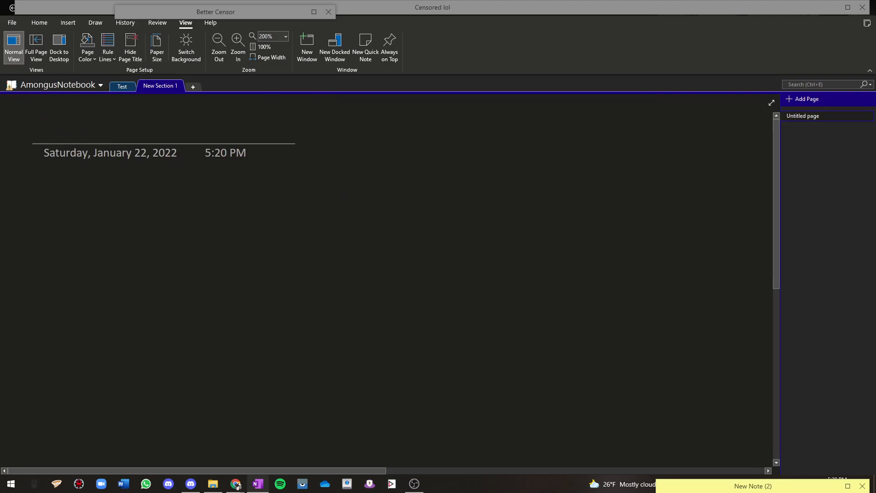
pyautogui.write('wefkaoewjfpoiawej fiopwejafpoi jwaepfjwpea jfiopewajf opiawjepf jaewiopfj pieowajfp oiweajfpoi jwepafjewp aiojfwpejafipo')
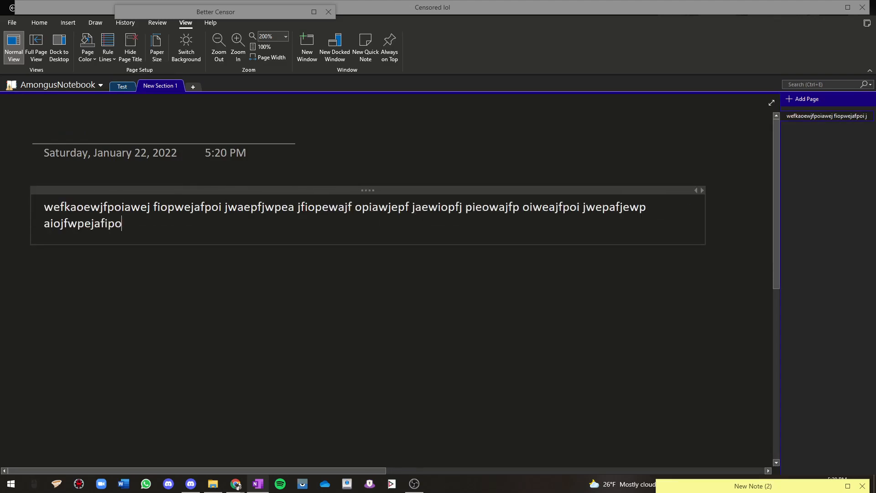
pyautogui.write('ewjaf wejappoeawijfop')
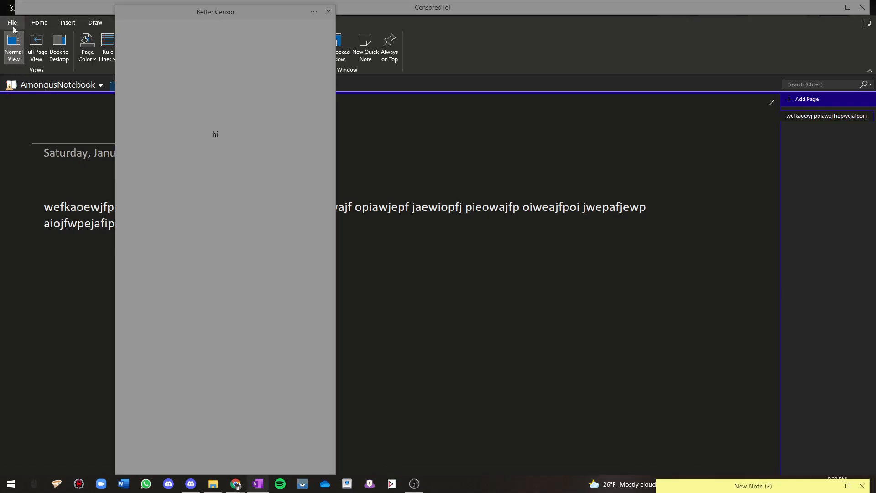
# Step: Turn off 'Show note containers on pages' in OneNote Options > Display and apply it
pyautogui.click(12, 22)
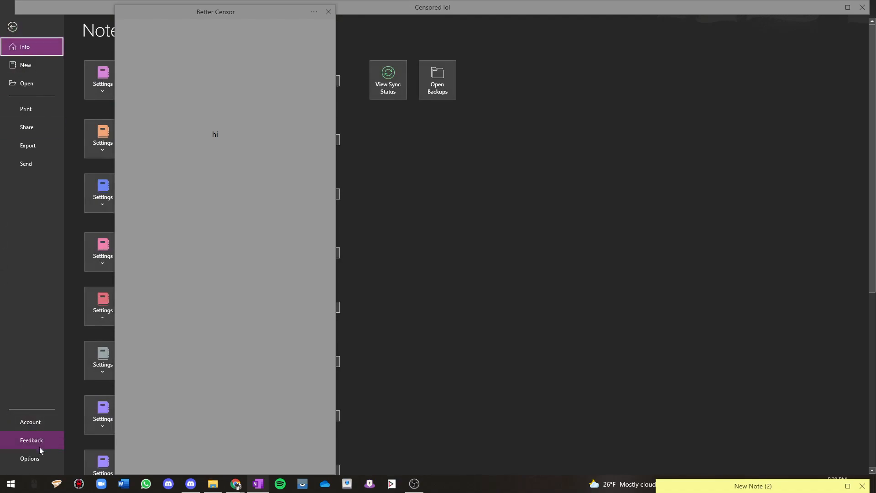
pyautogui.click(29, 458)
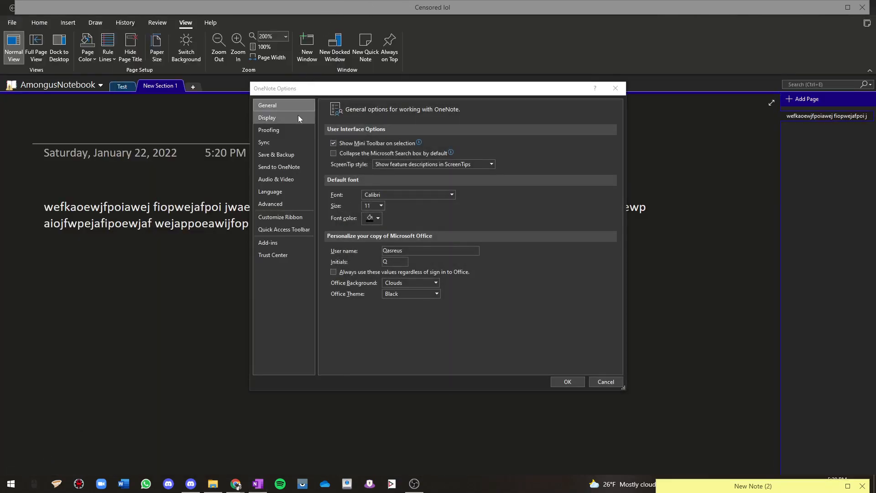
pyautogui.click(268, 118)
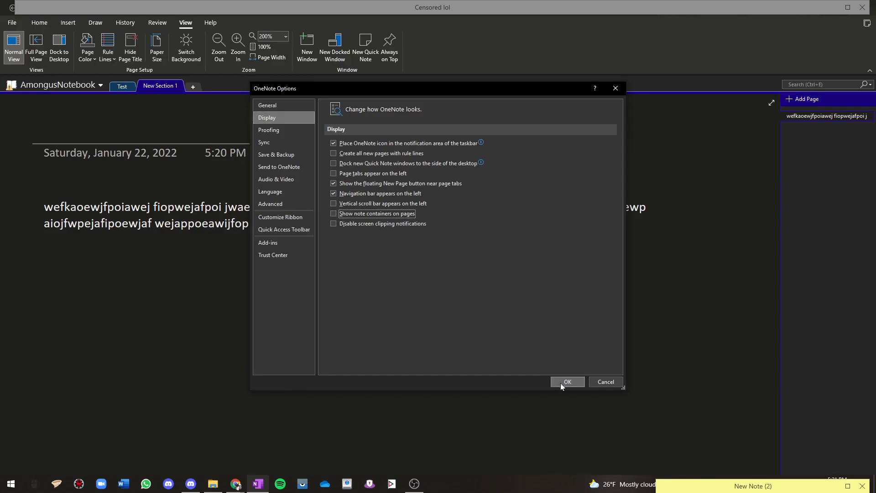
pyautogui.click(567, 381)
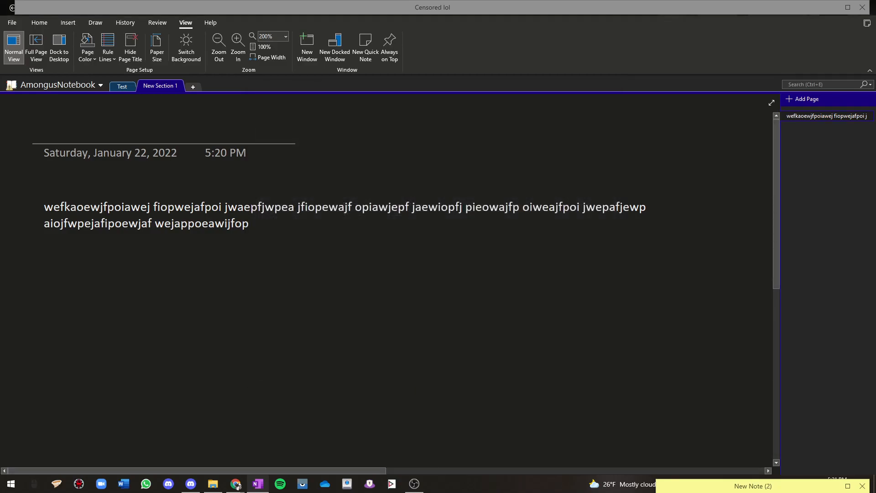
# Step: Write two more paragraphs of random text beneath the first, shown as plain document text
pyautogui.click(243, 223)
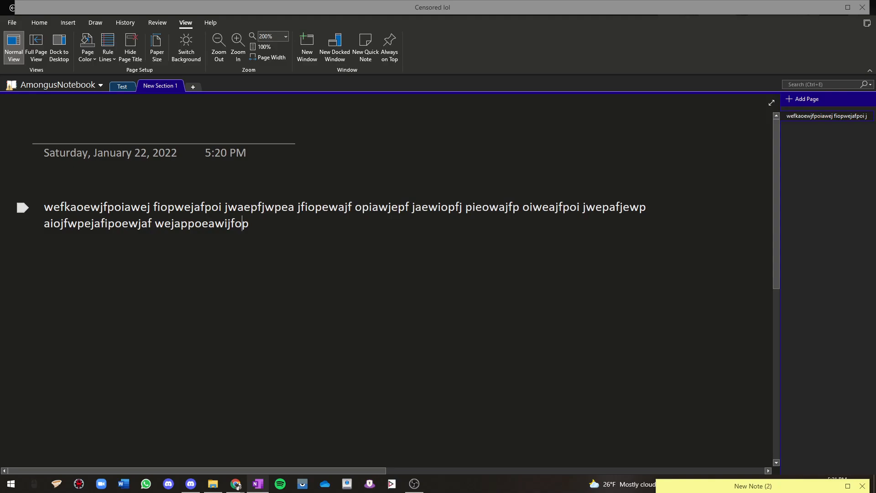
pyautogui.write('wefawefnpjawjefpoijawepfj')
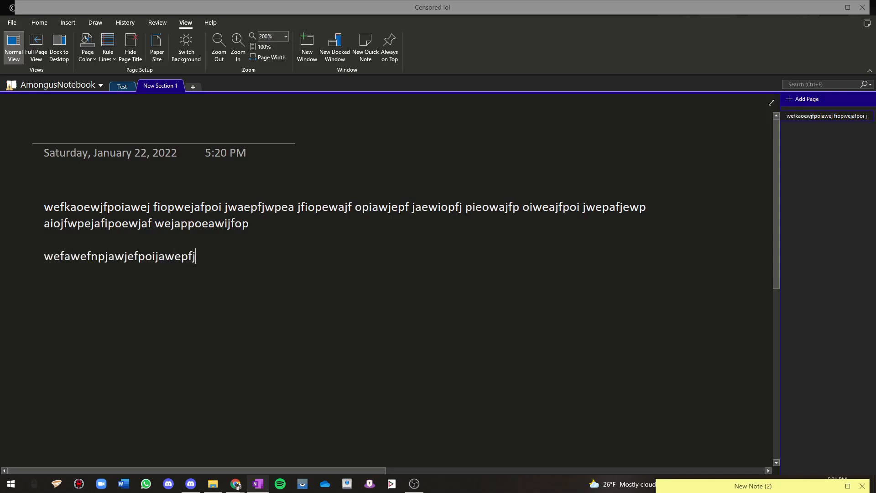
pyautogui.write('waoiefjipowaefjiop')
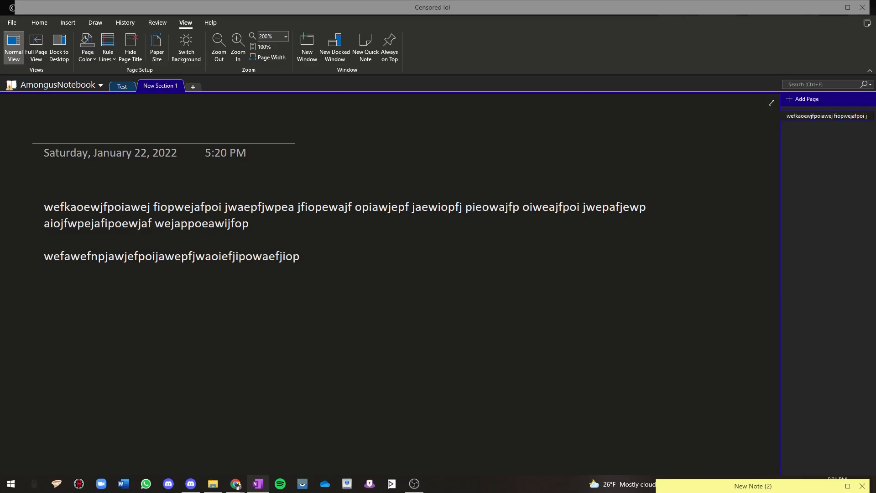
pyautogui.write('wai')
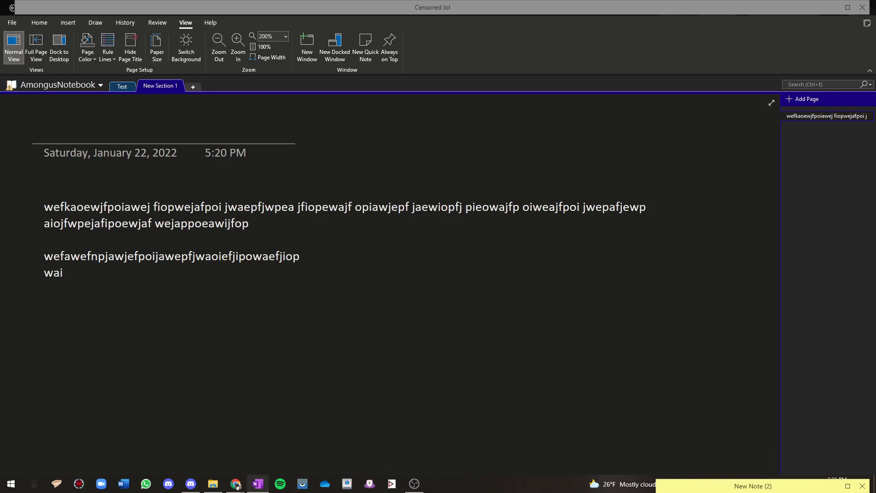
pyautogui.write('waeifhawpoehfo awehfuoawhefiuawho')
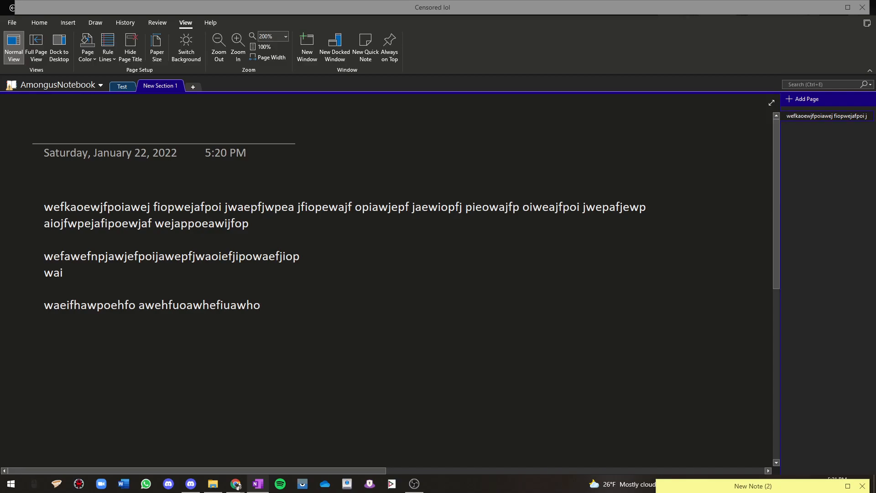
pyautogui.click(260, 305)
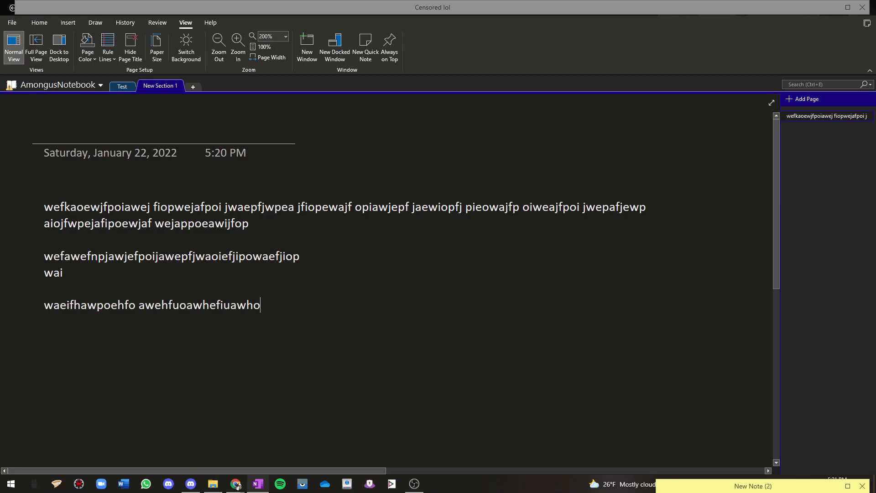